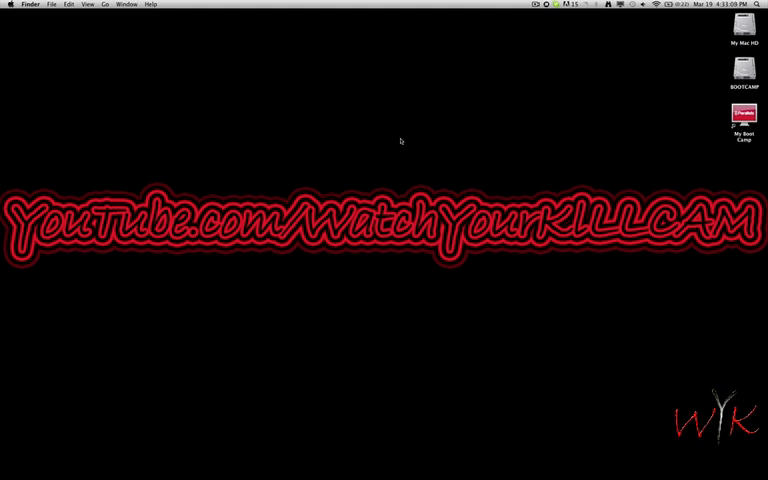
mouse_move(167, 91)
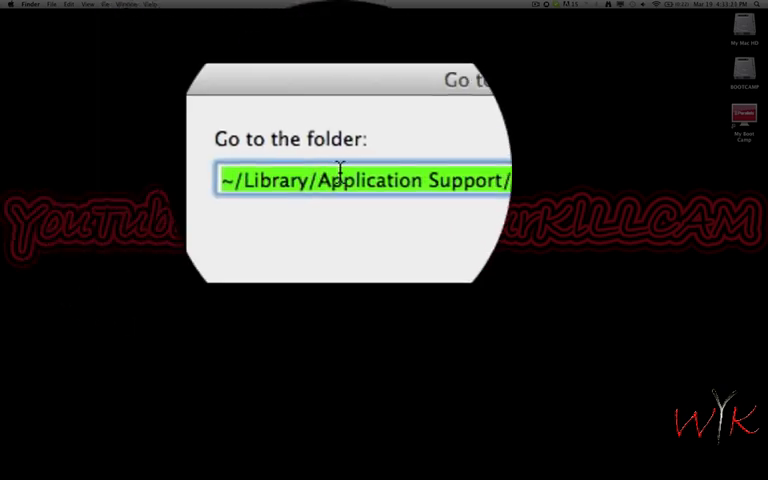
Step: Go to the 'Grand Theft Auto - San Andreas' folder in Application Support
type("Grand Theft Auto - San Andreas")
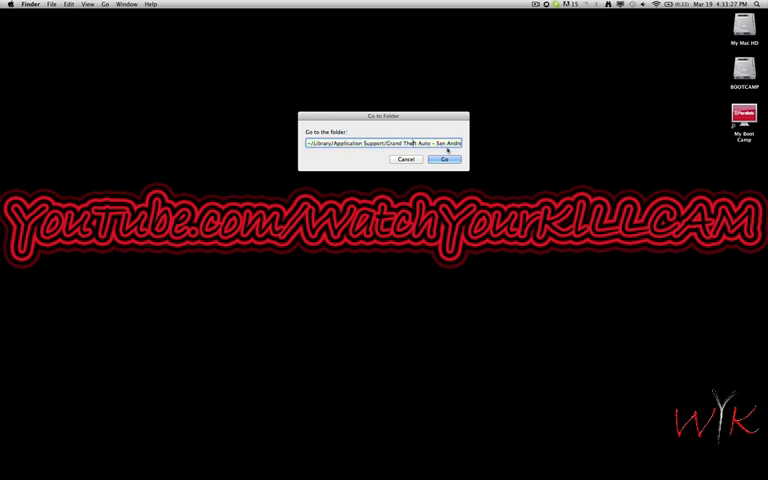
left_click(445, 160)
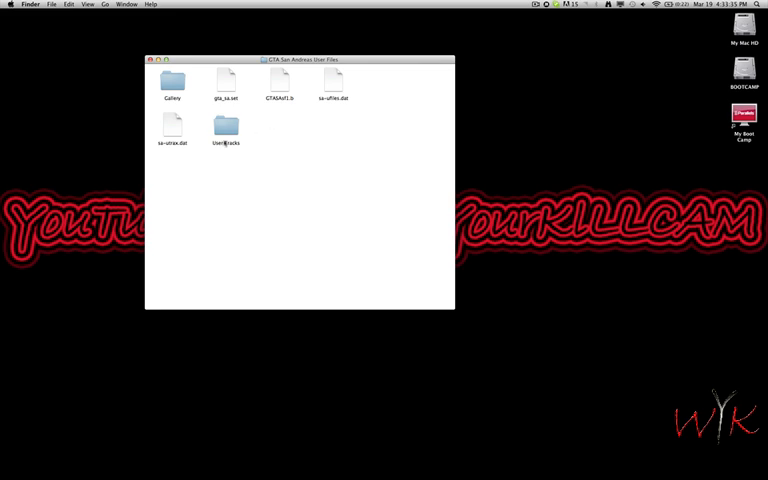
Step: Open the User Tracks folder containing the WAV song files
double_click(225, 127)
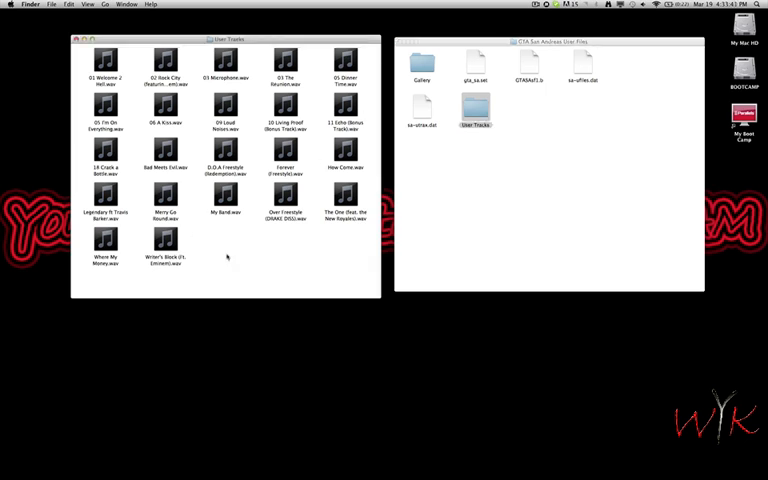
mouse_move(305, 267)
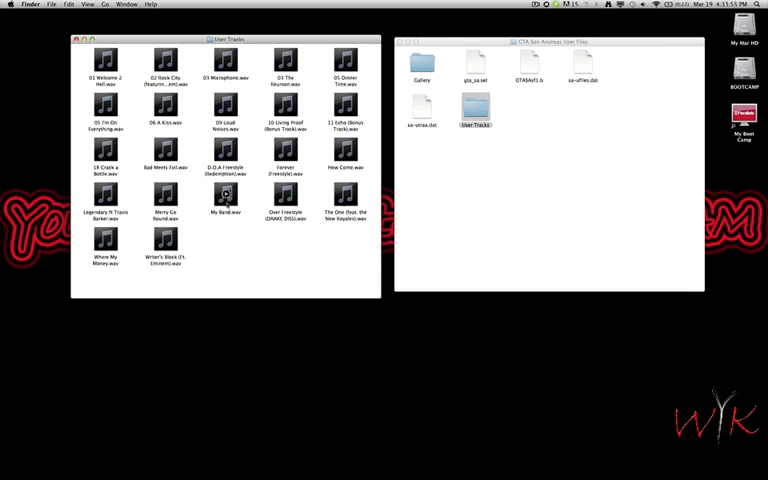
mouse_move(262, 264)
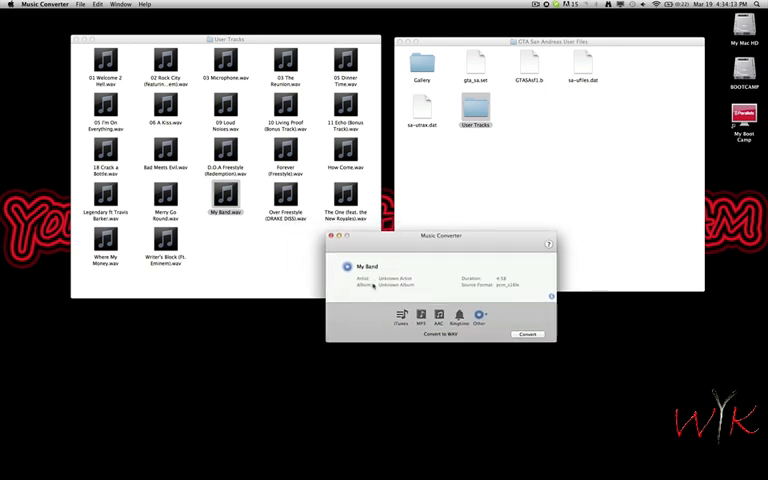
Step: Preview iTunes and MP3 output for My Band, then set the output back to WAV
left_click(401, 318)
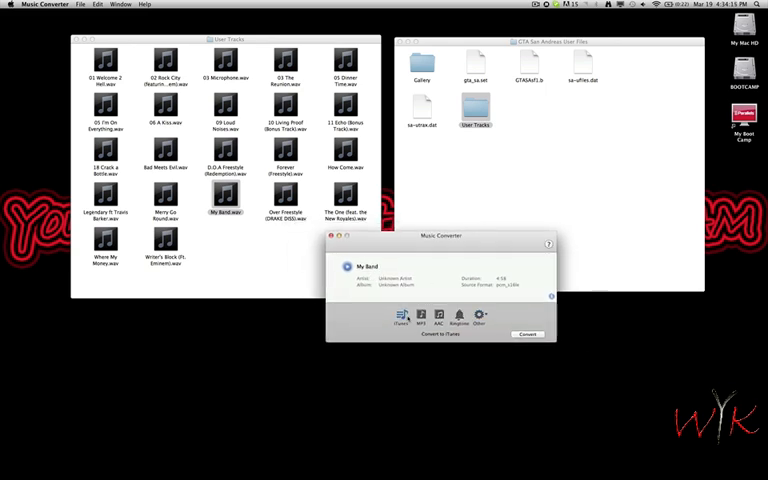
left_click(420, 318)
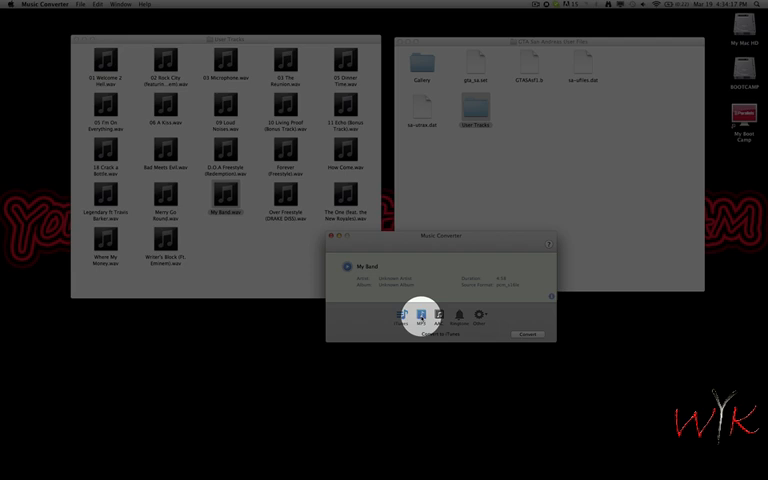
left_click(481, 322)
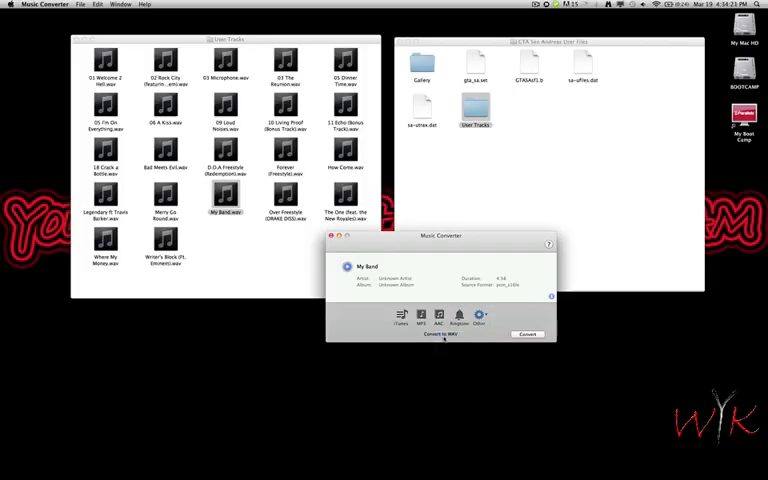
left_click(480, 318)
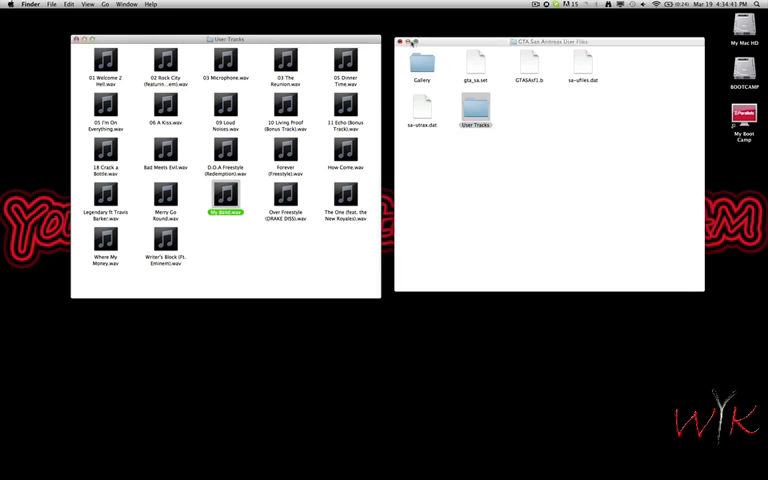
Step: Close the Finder folder windows and launch San Andreas from the Dock
left_click(404, 43)
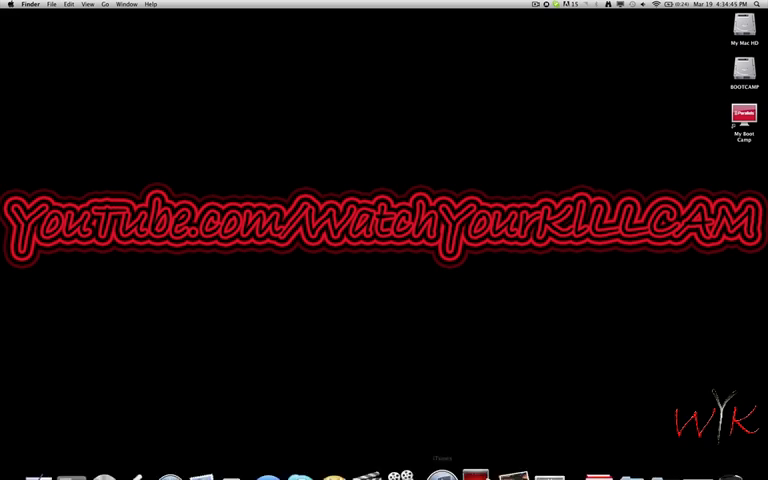
left_click(77, 456)
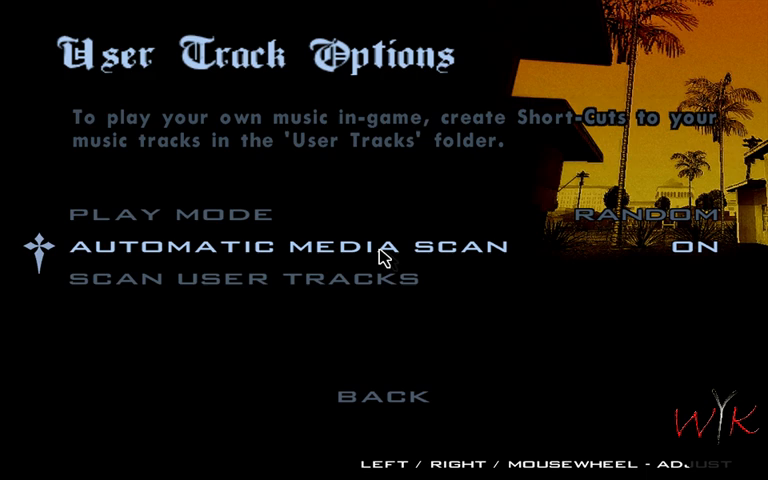
Step: Run Scan User Tracks from the User Track Options menu
left_click(236, 282)
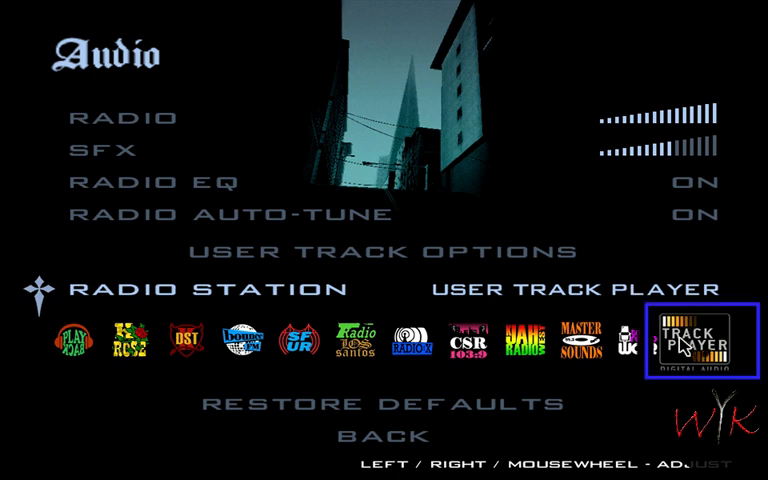
mouse_move(490, 353)
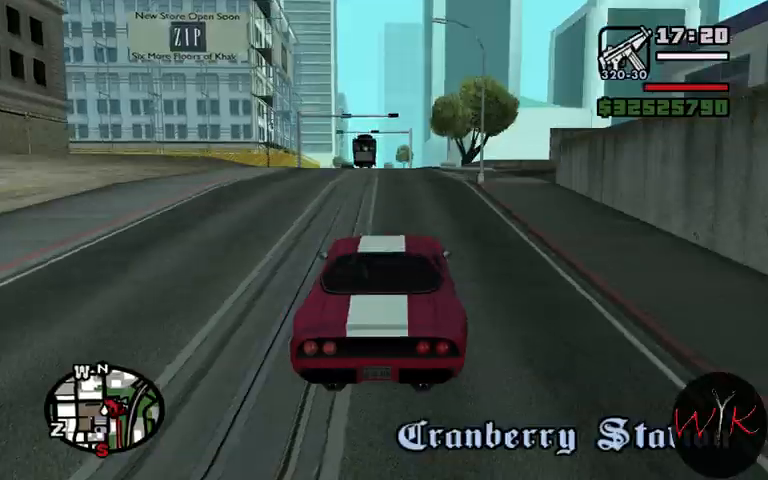
Step: Drive the red car past Cranberry Station with User Track Player playing
key("w")
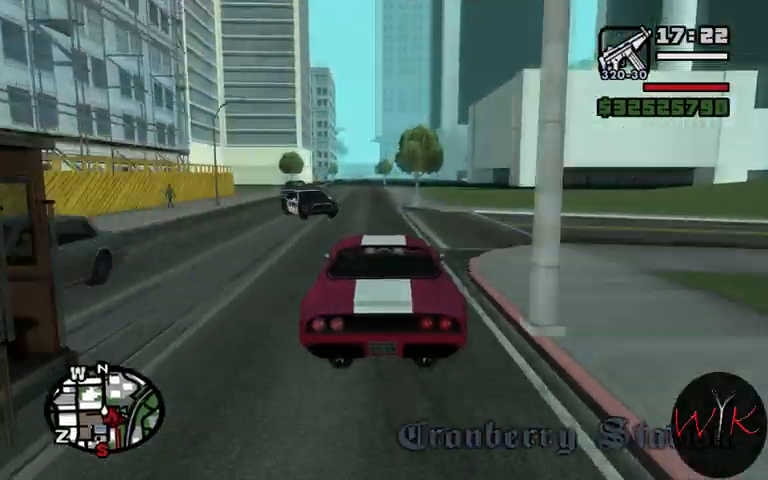